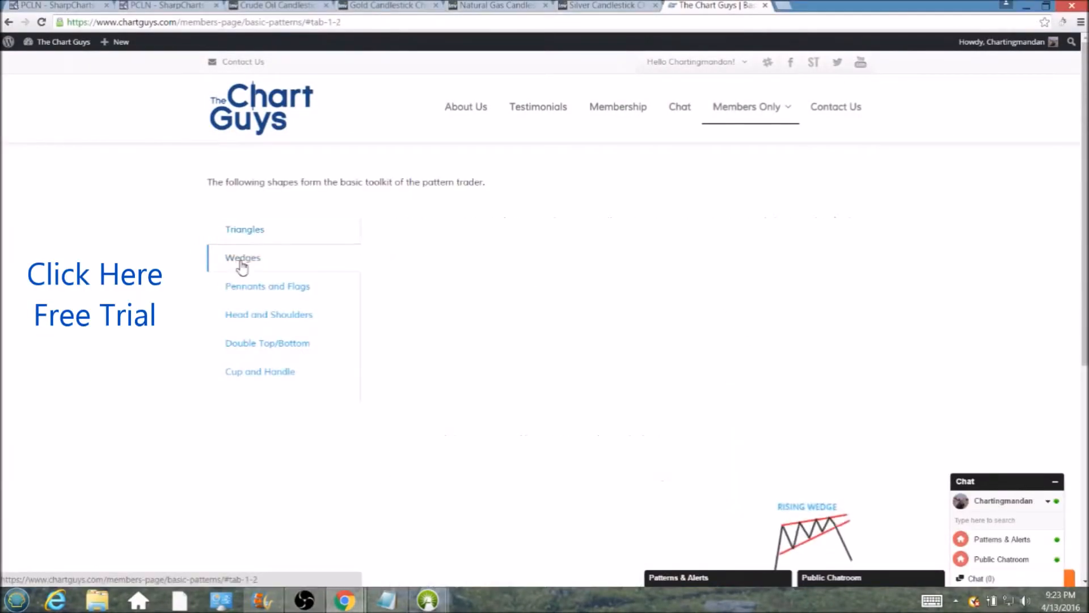
# Navigate to the Member Videos library and scroll down through the video grid
pyautogui.click(267, 286)
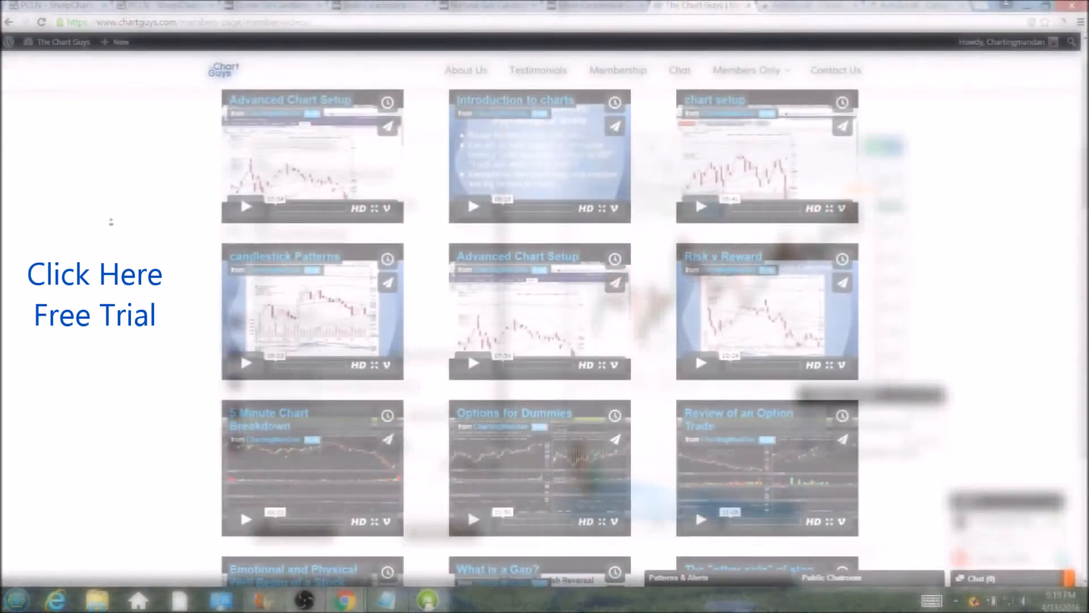
pyautogui.scroll(-3)
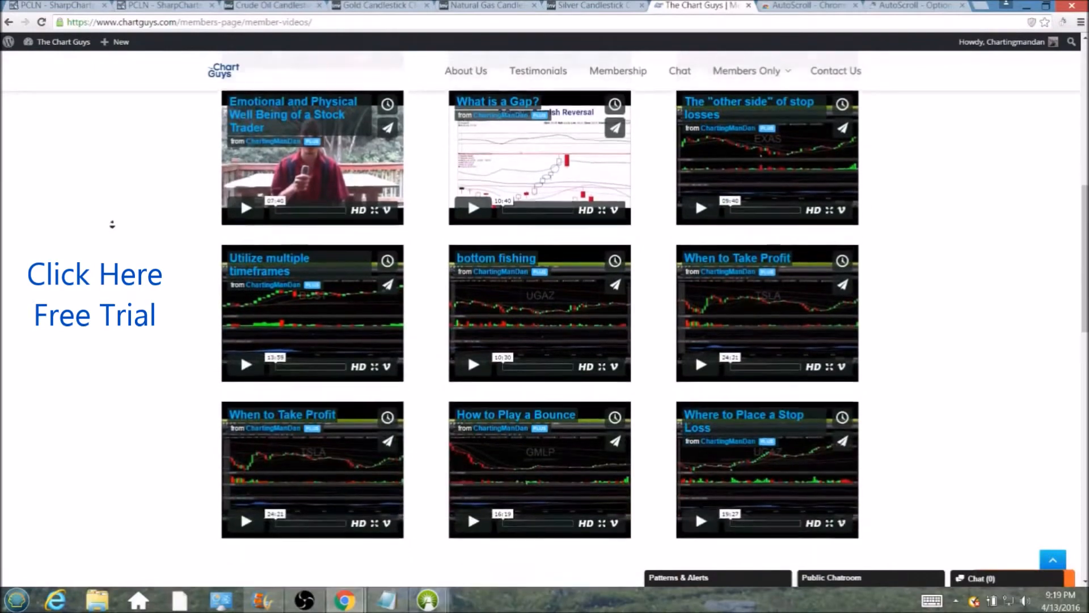
pyautogui.scroll(-3)
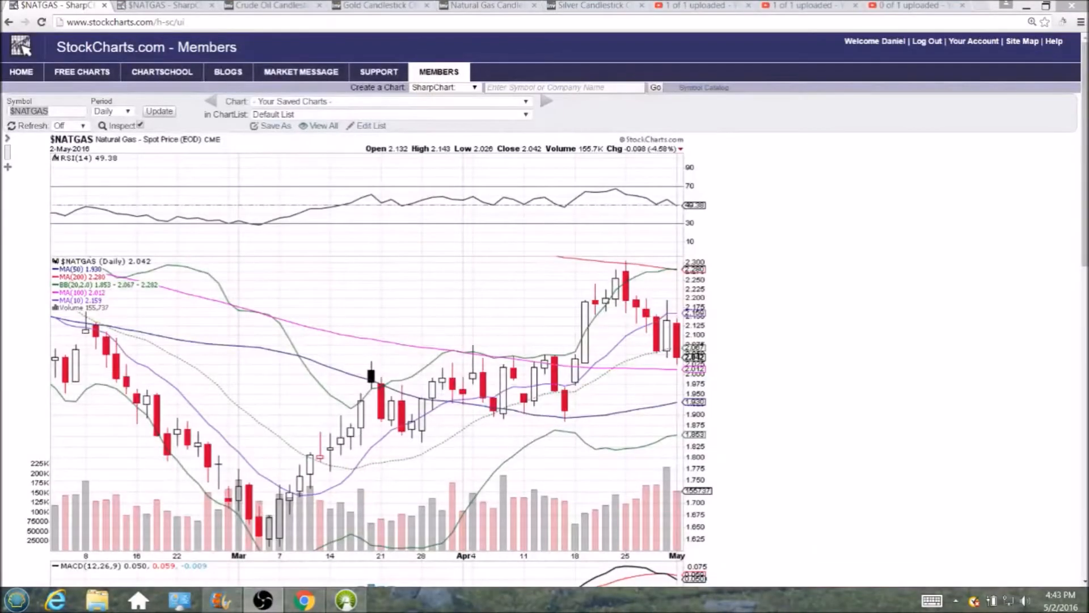
pyautogui.moveTo(796, 307)
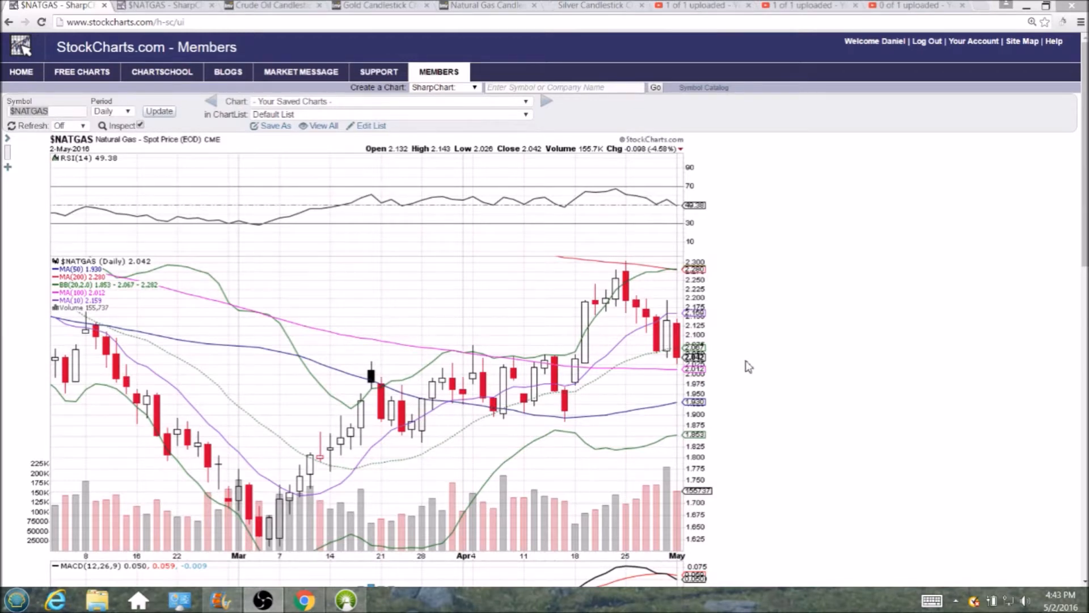
pyautogui.moveTo(626, 305)
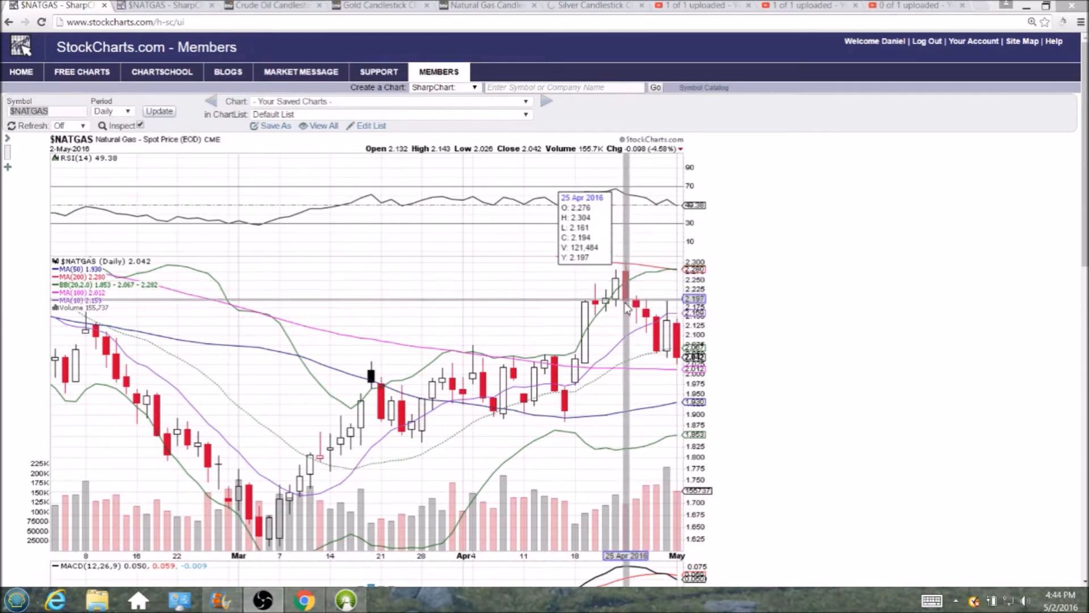
pyautogui.moveTo(739, 383)
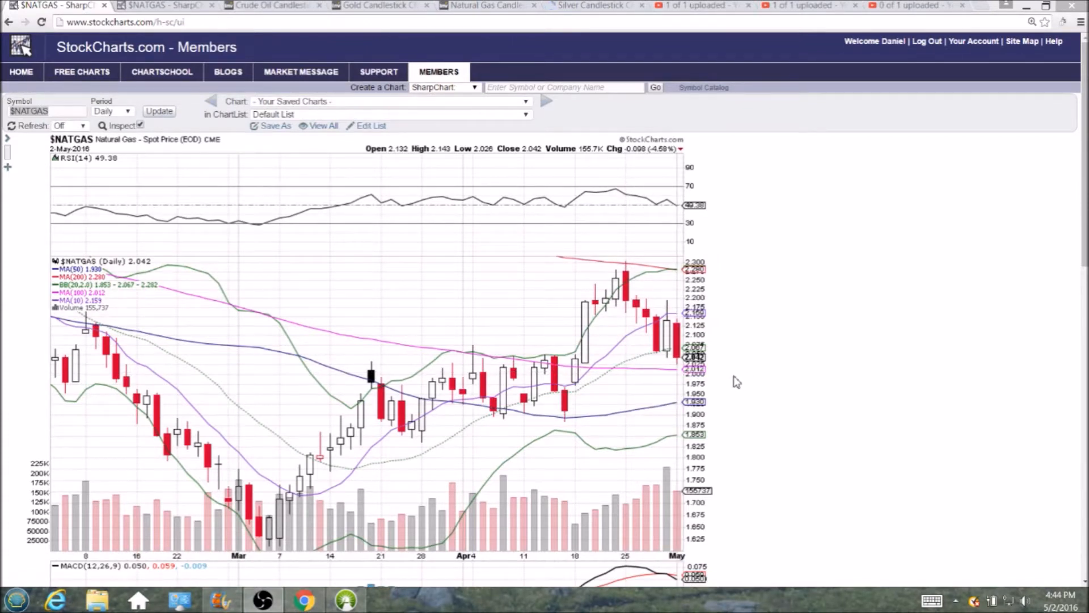
pyautogui.moveTo(687, 382)
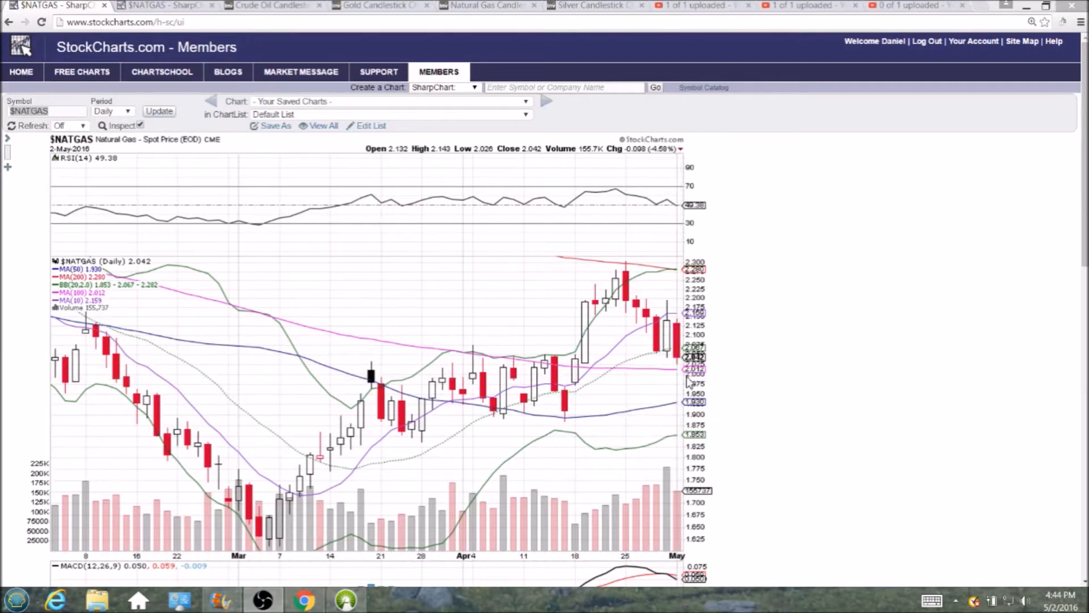
pyautogui.moveTo(431, 372)
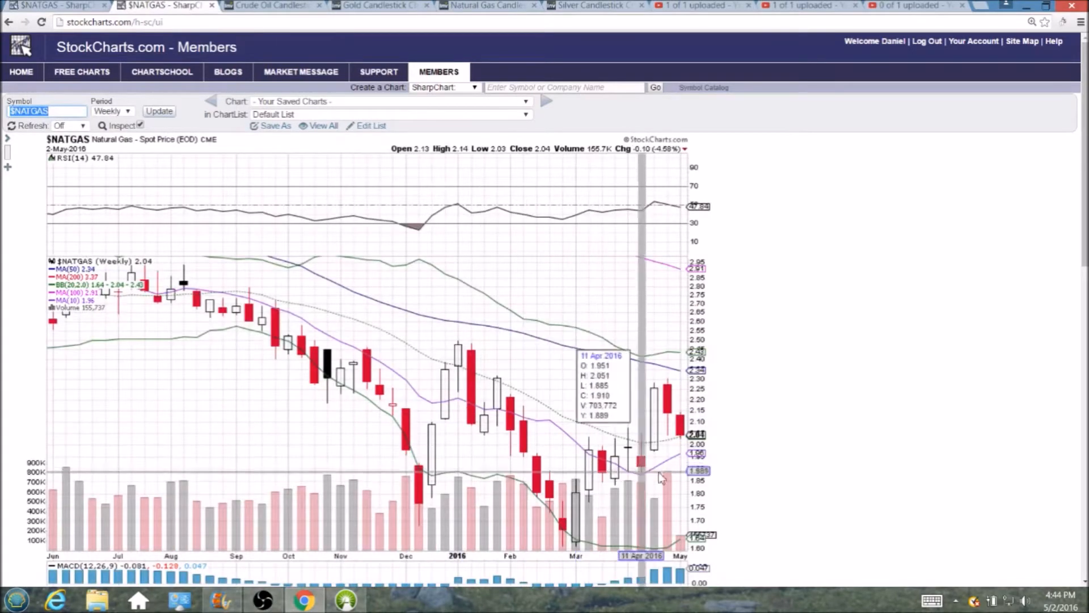
pyautogui.moveTo(755, 493)
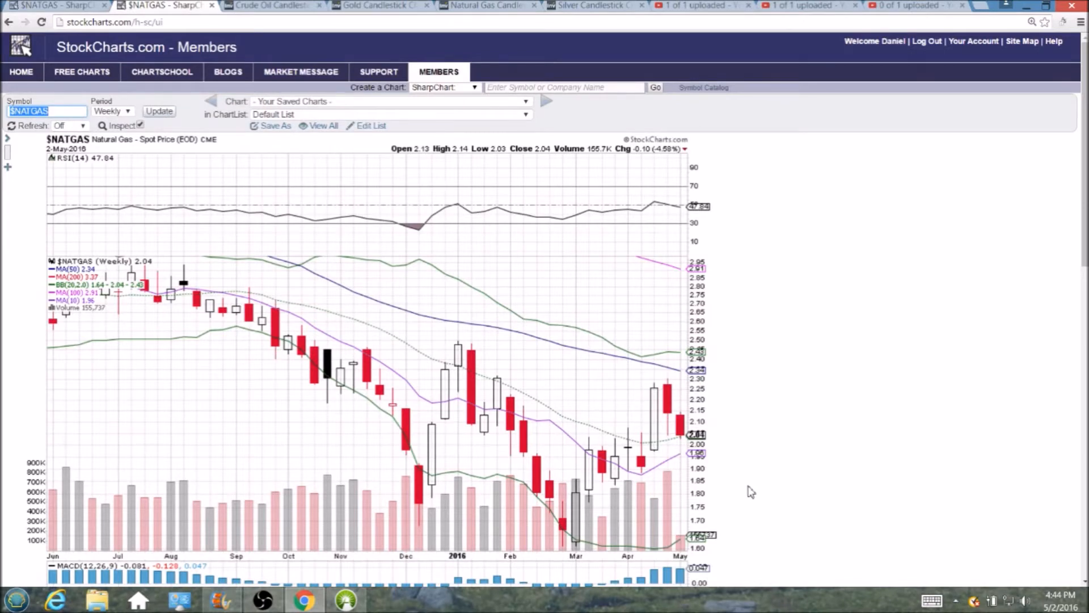
pyautogui.moveTo(743, 481)
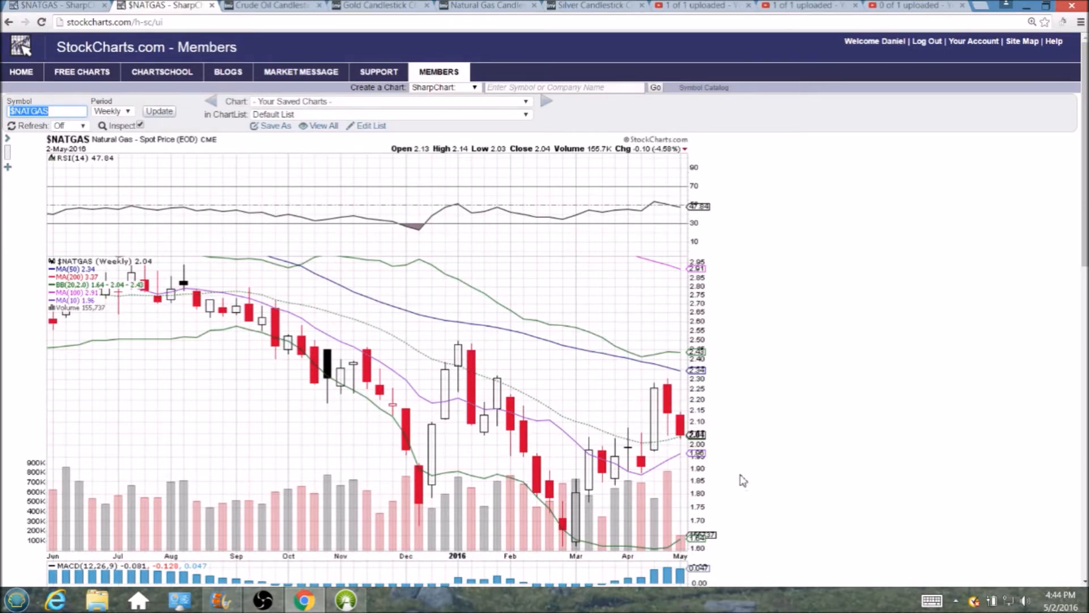
pyautogui.click(111, 111)
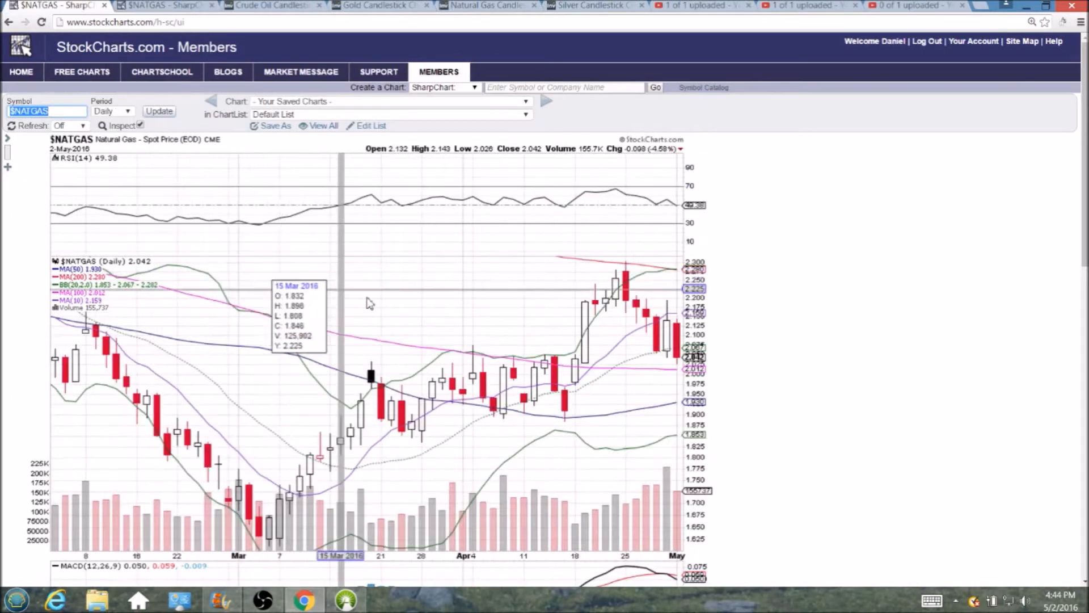
pyautogui.moveTo(566, 364)
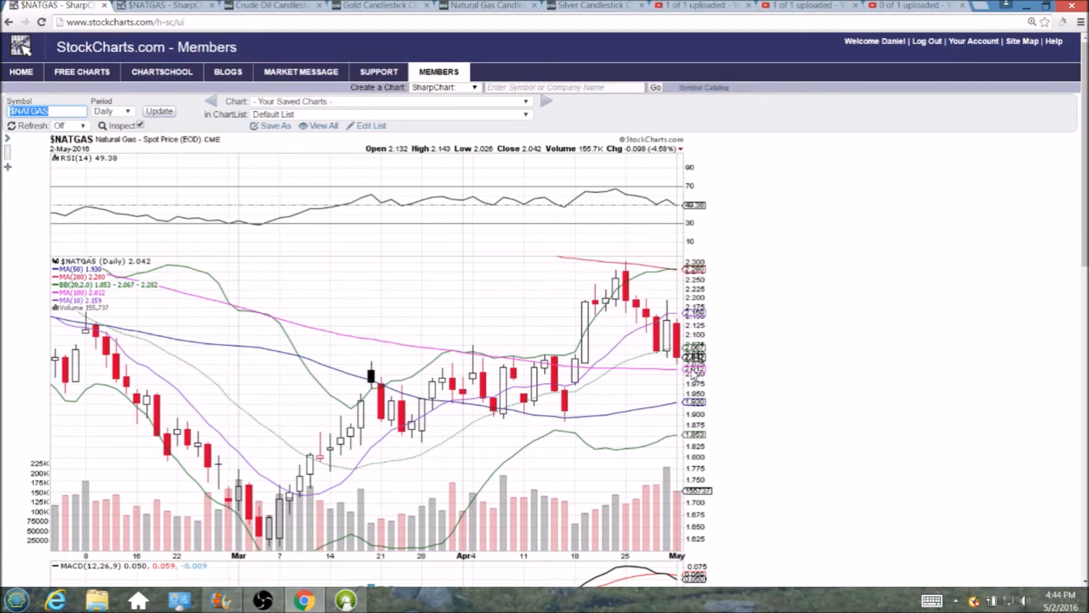
pyautogui.moveTo(278, 556)
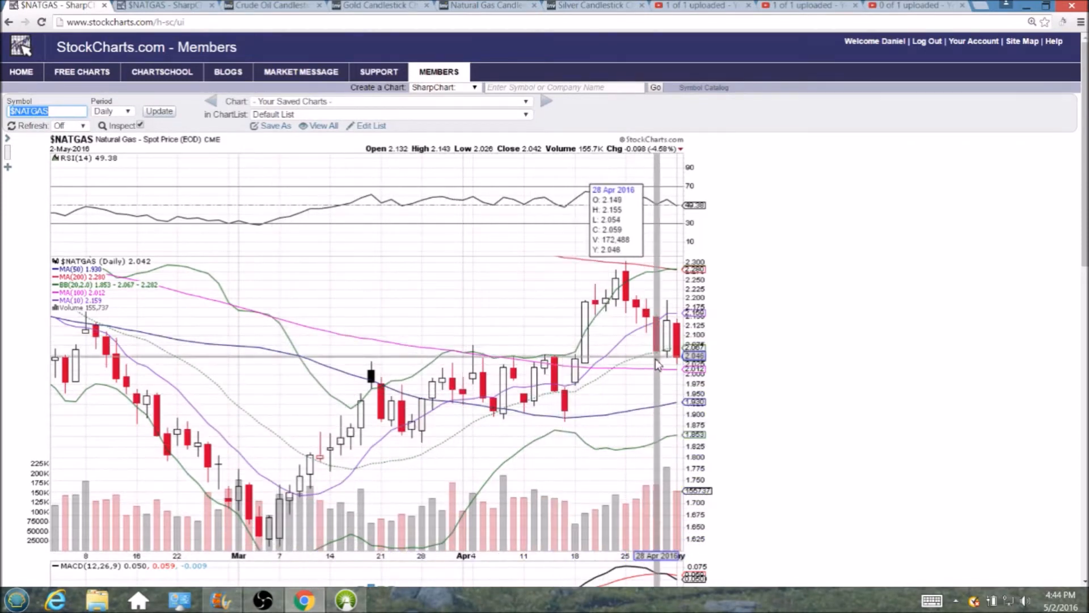
pyautogui.moveTo(570, 431)
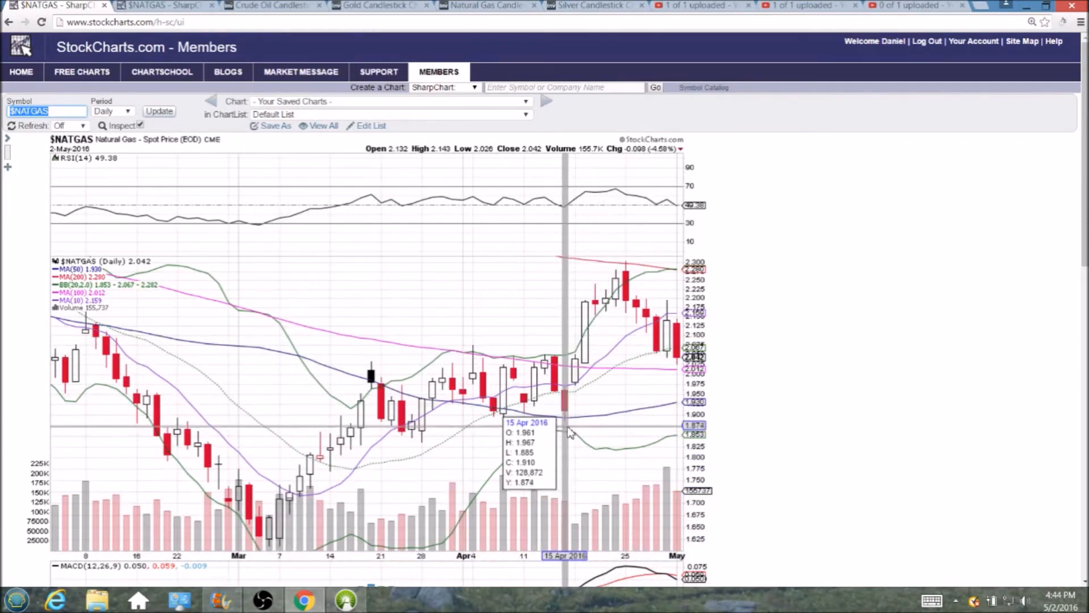
pyautogui.moveTo(796, 448)
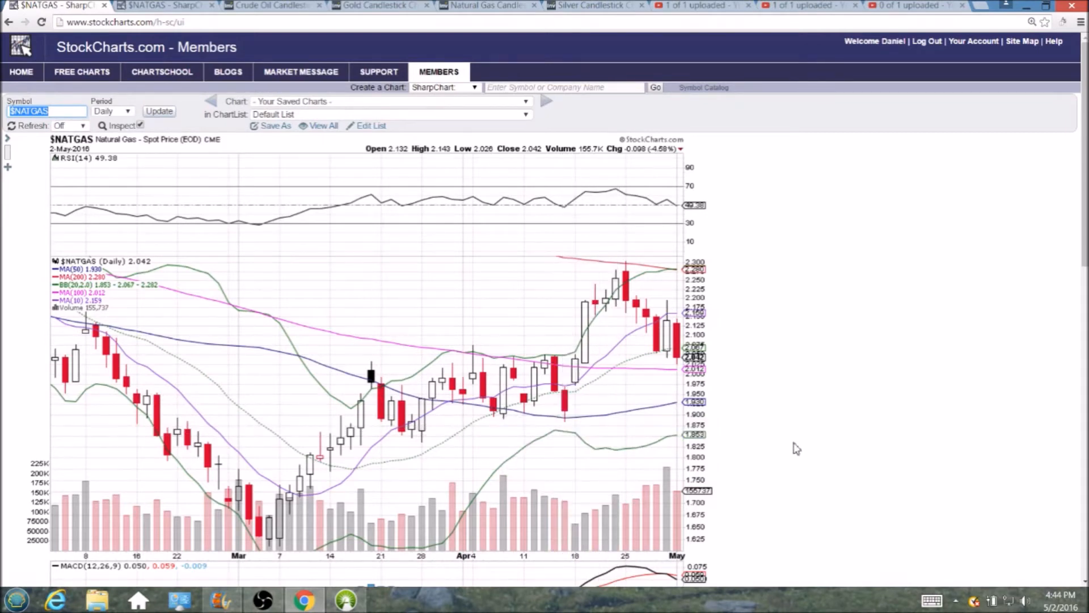
pyautogui.moveTo(629, 331)
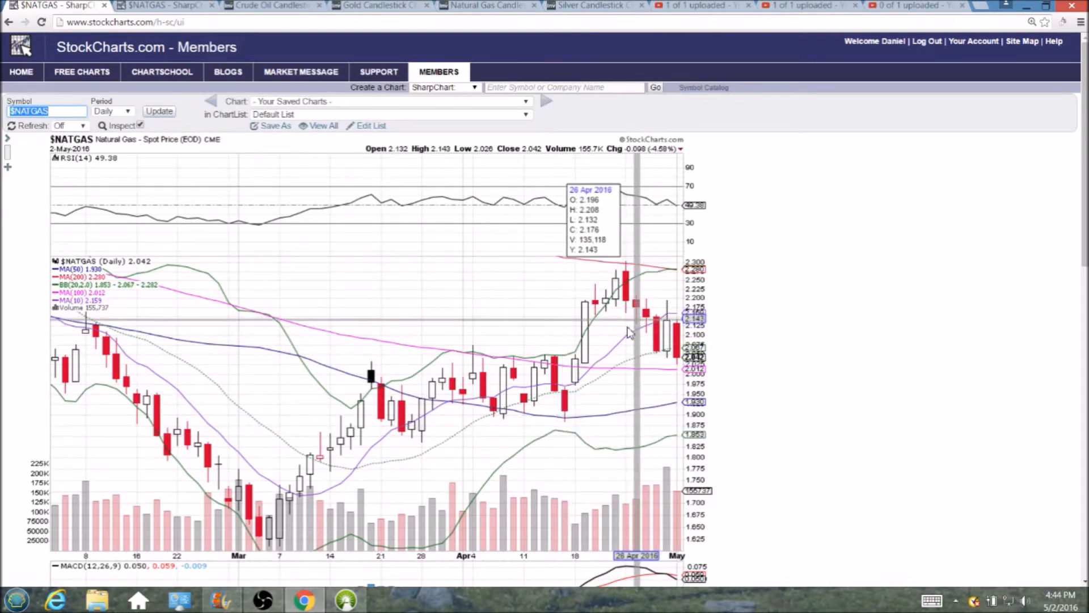
pyautogui.moveTo(566, 367)
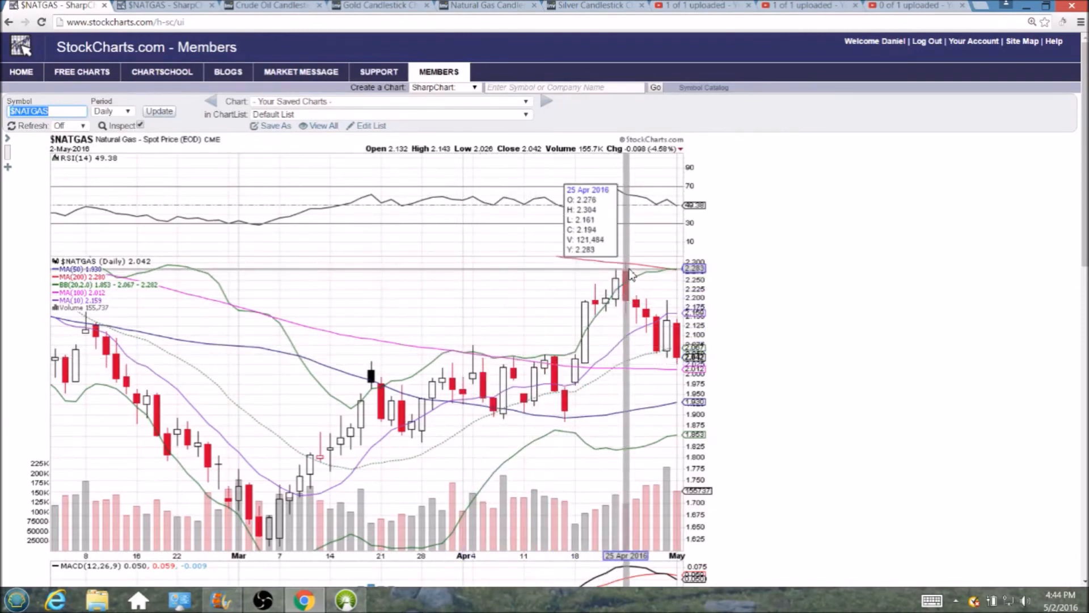
pyautogui.moveTo(685, 372)
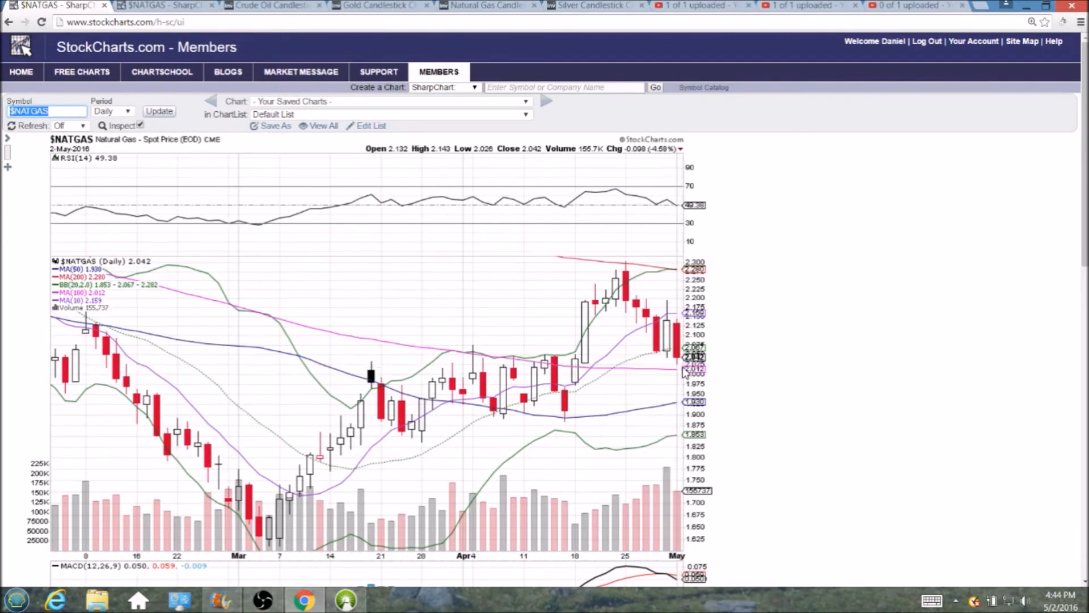
pyautogui.moveTo(795, 373)
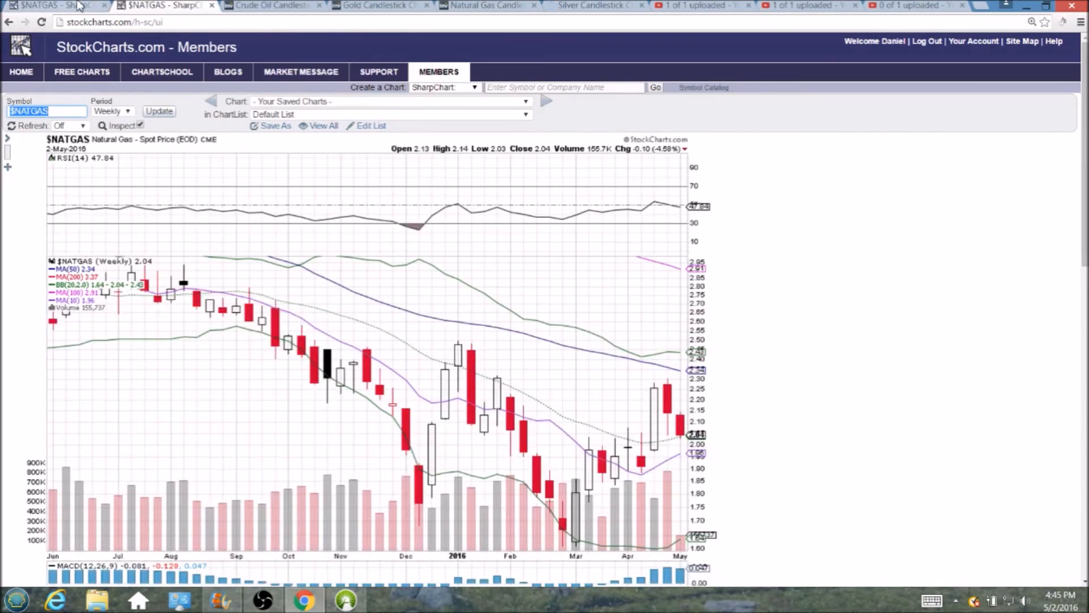
pyautogui.click(109, 111)
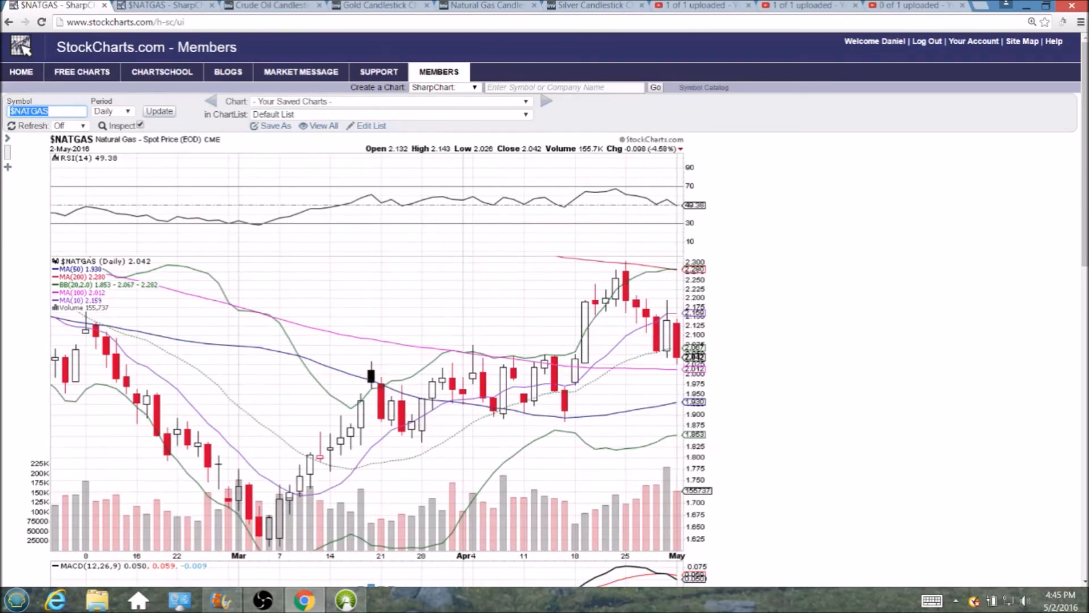